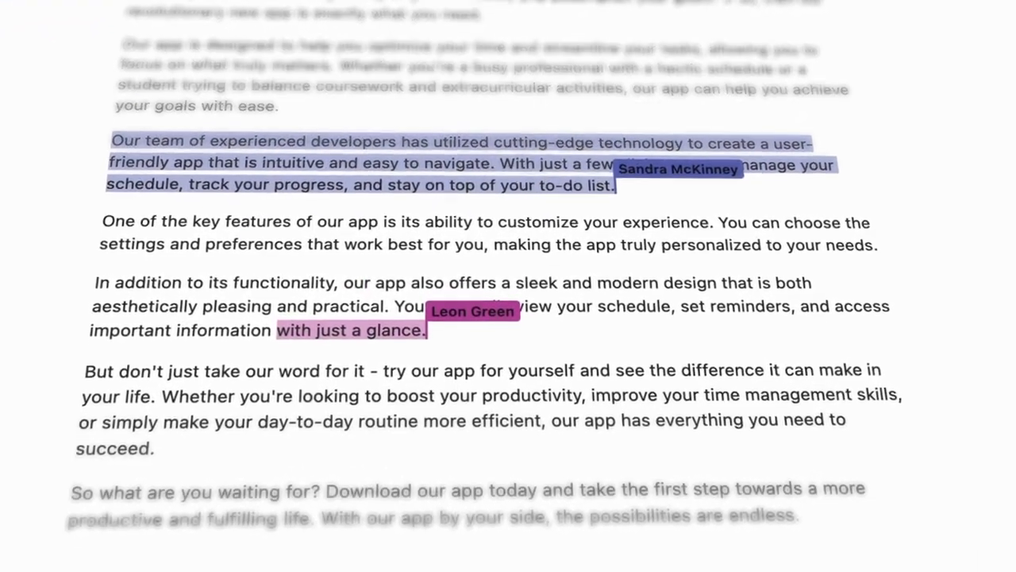
Step: Move the 'Information about Collectives' page to become a subpage of 'work in progress'
scroll("down", 3)
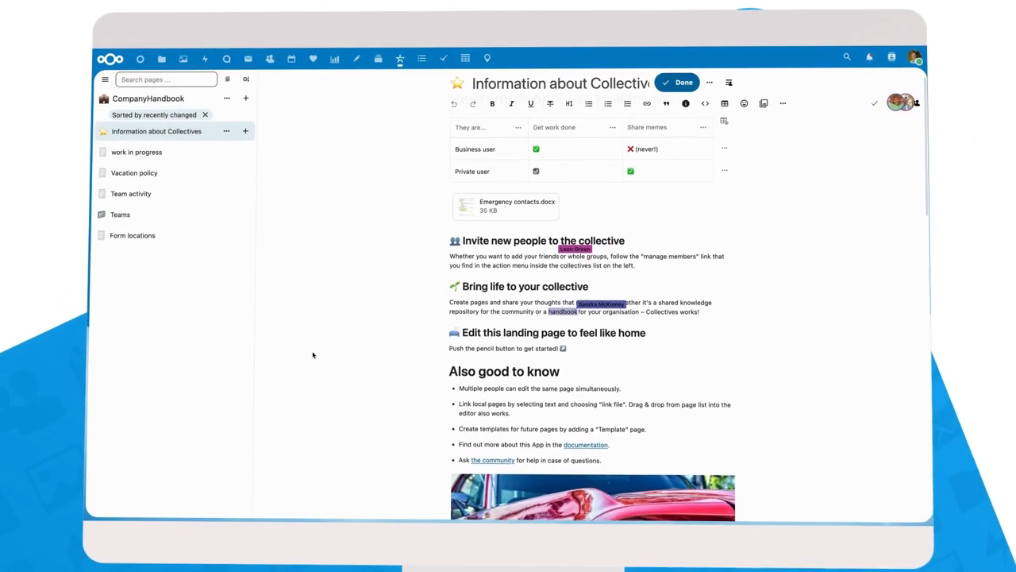
scroll("down", 3)
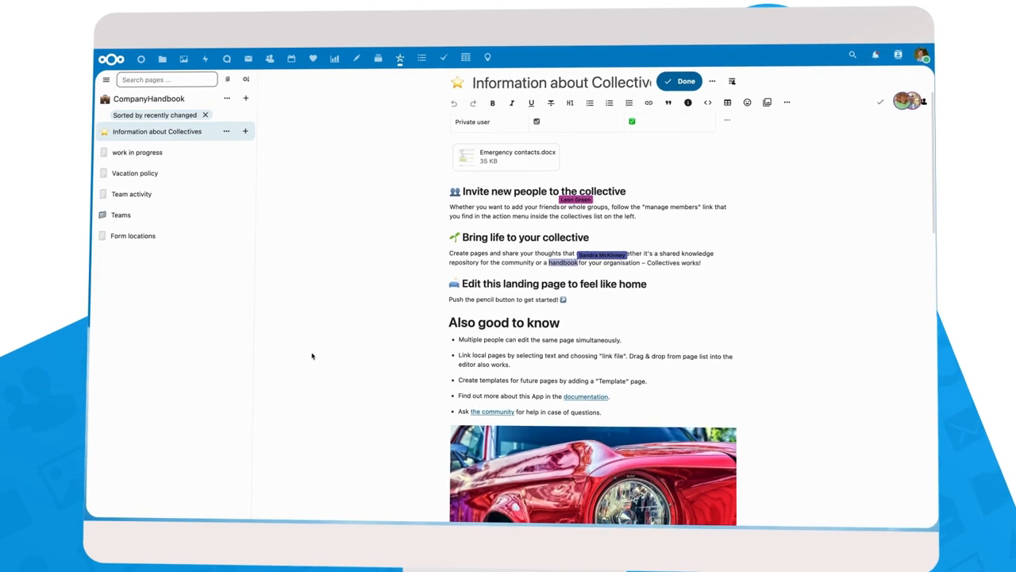
scroll("up", 3)
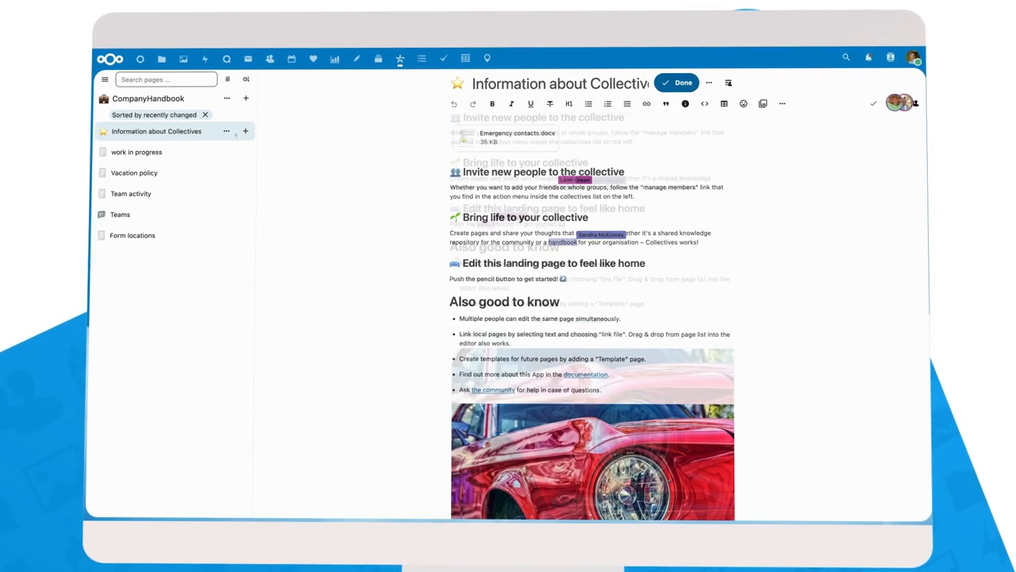
left_click(226, 131)
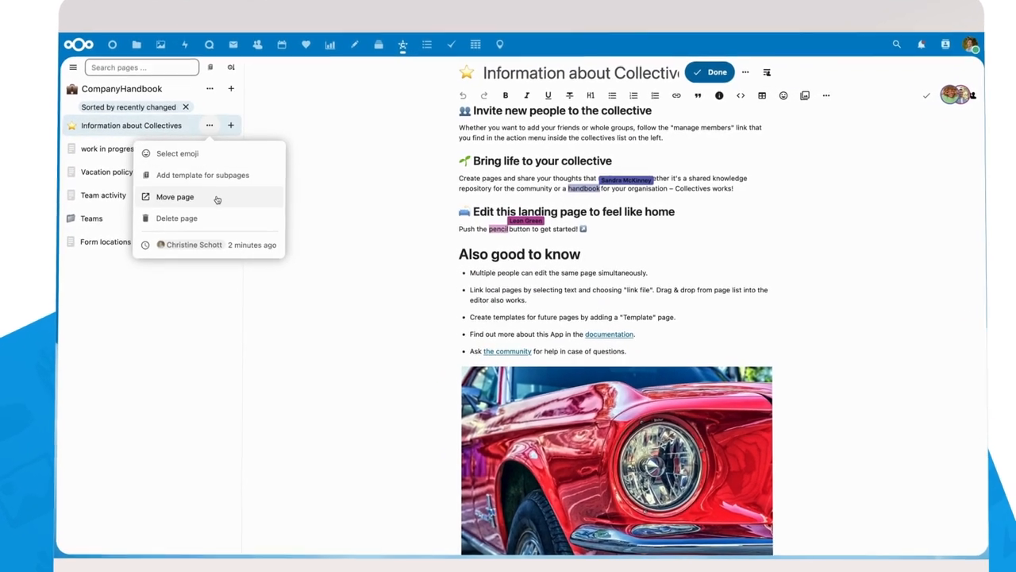
left_click(174, 197)
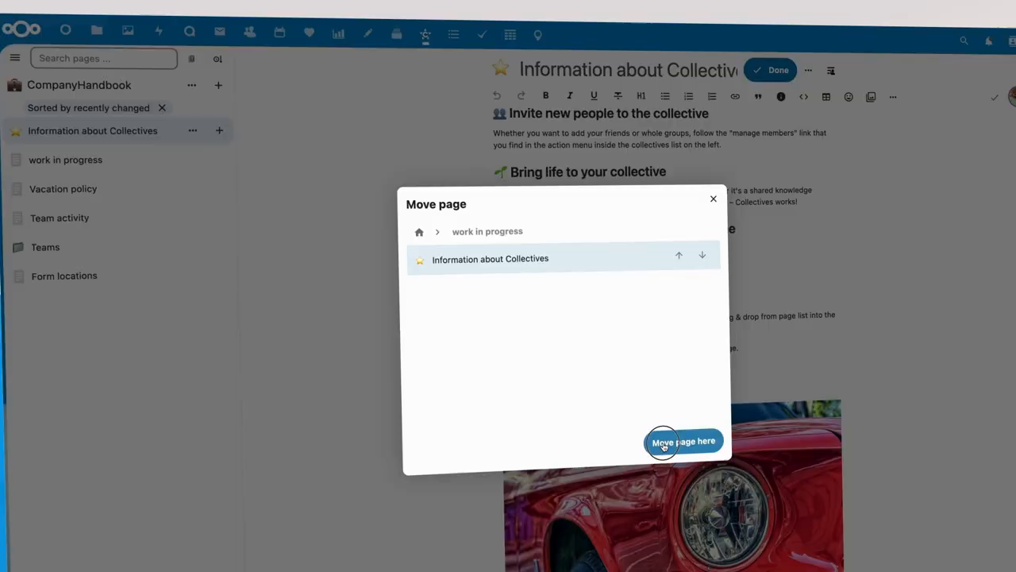
left_click(683, 441)
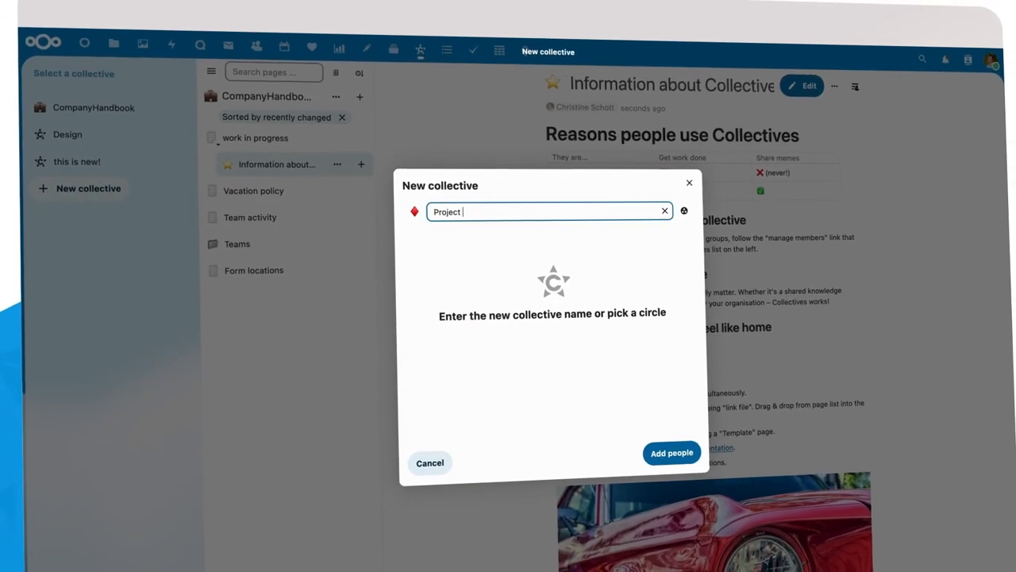
left_click(684, 210)
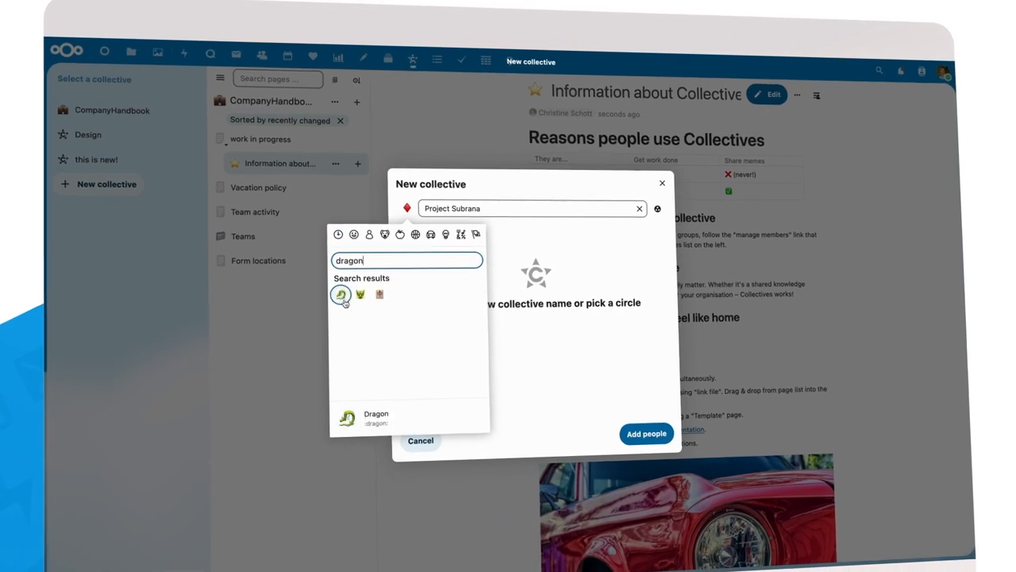
left_click(646, 434)
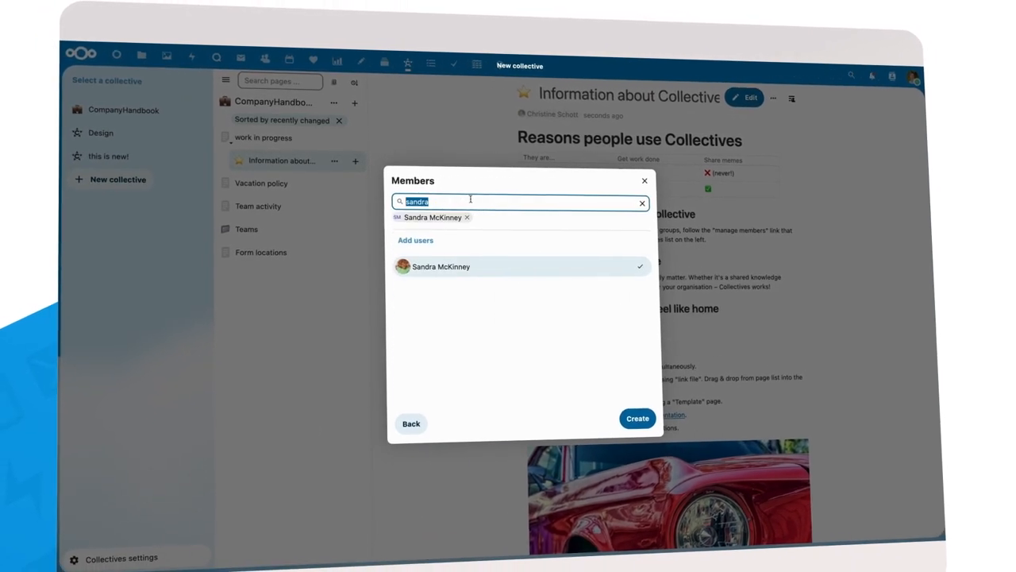
left_click(638, 418)
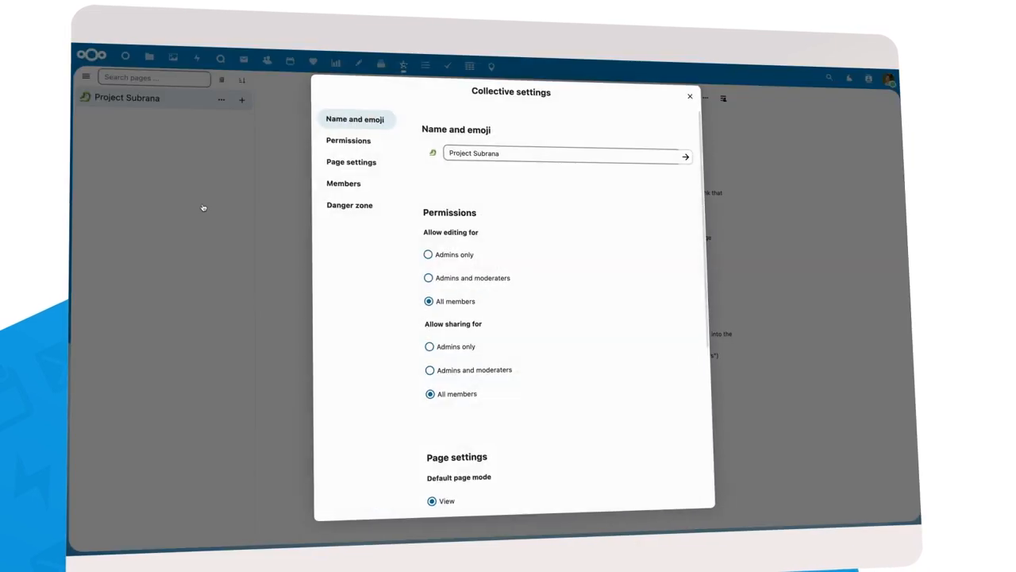
Step: Review Project Subrana's name, permissions, page settings and members, then close settings
scroll("down", 3)
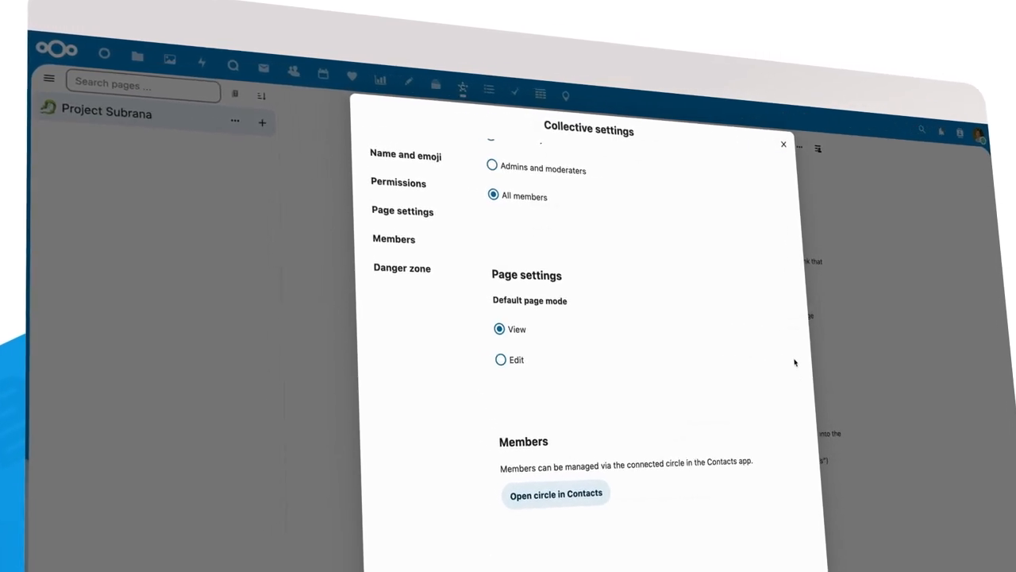
left_click(784, 143)
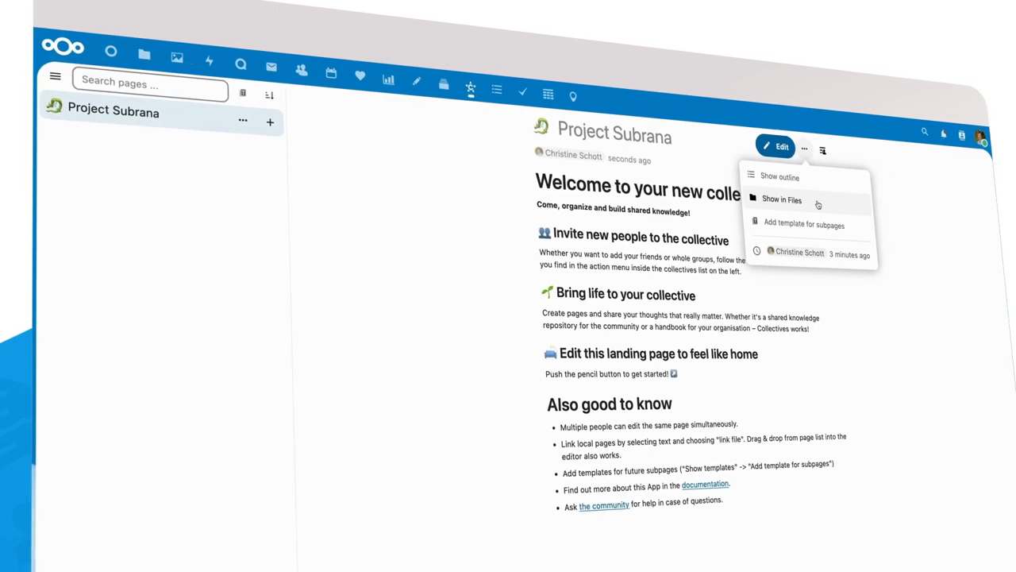
Step: View the Project Subrana folder with Readme.md in Files, then return to Collectives
left_click(782, 199)
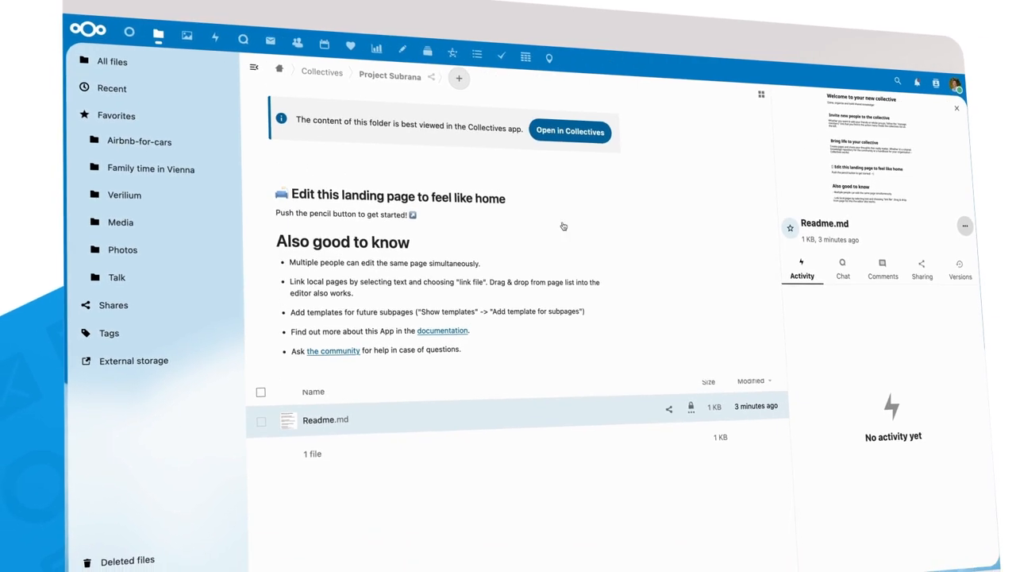
left_click(570, 130)
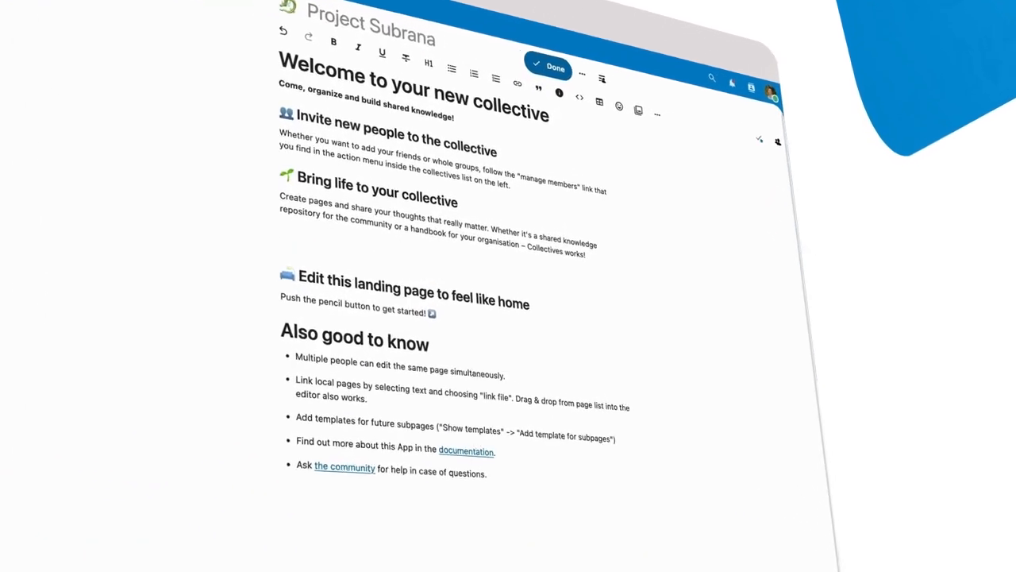
Step: Search Deck boards, cards and comments for 'strategy' from the welcome page's Smart Picker
type("/")
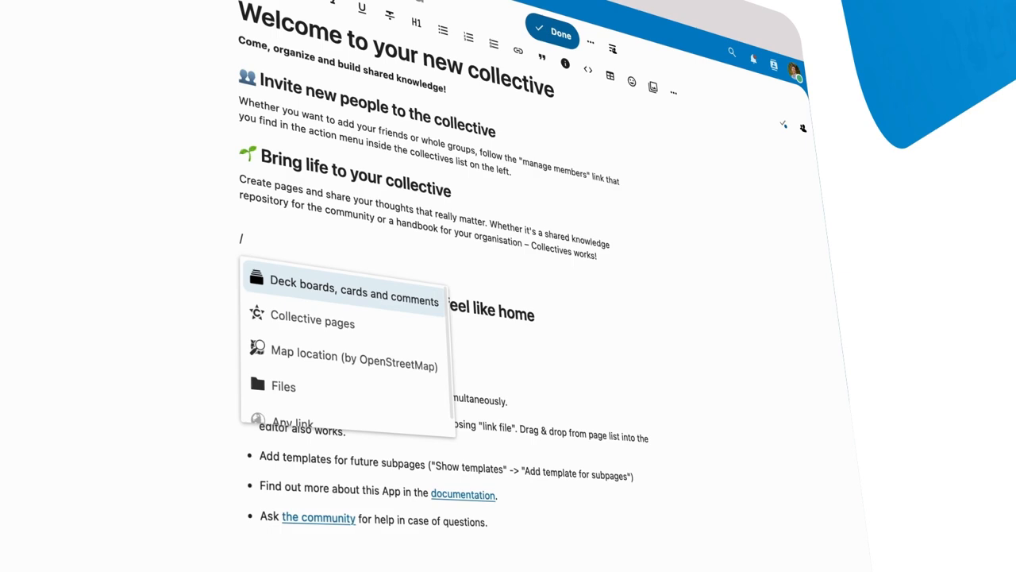
left_click(352, 291)
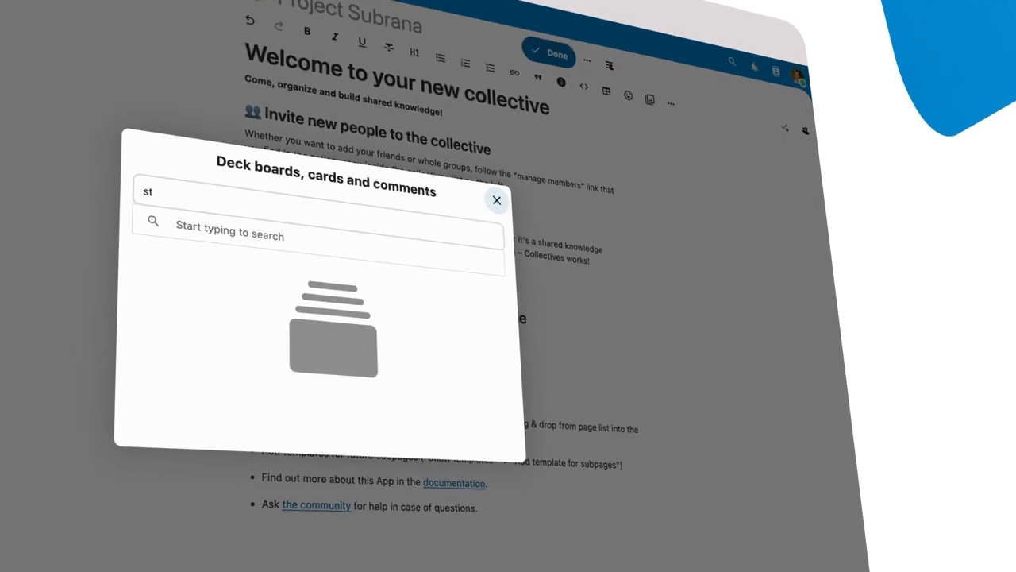
type("rategy")
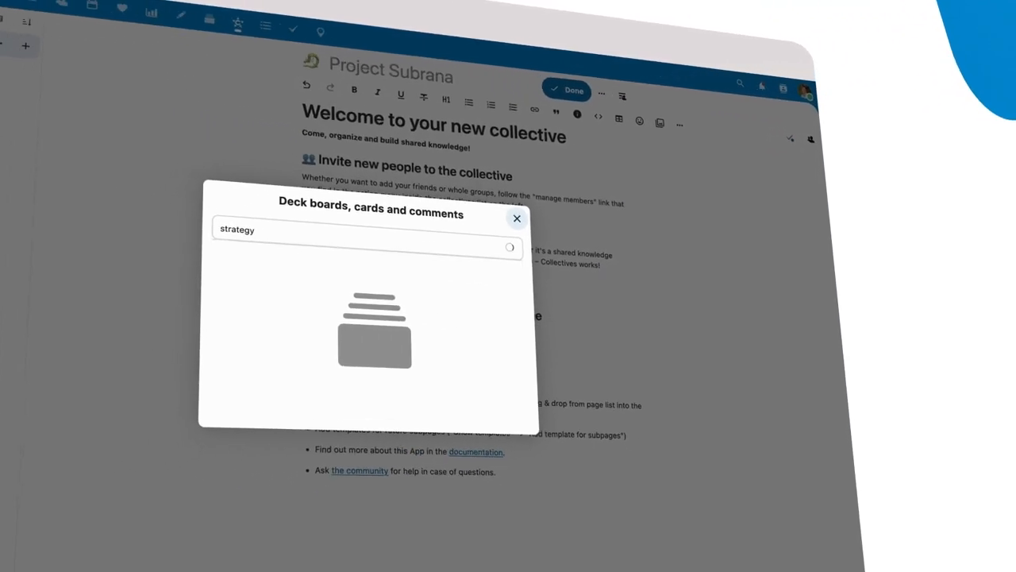
left_click(517, 218)
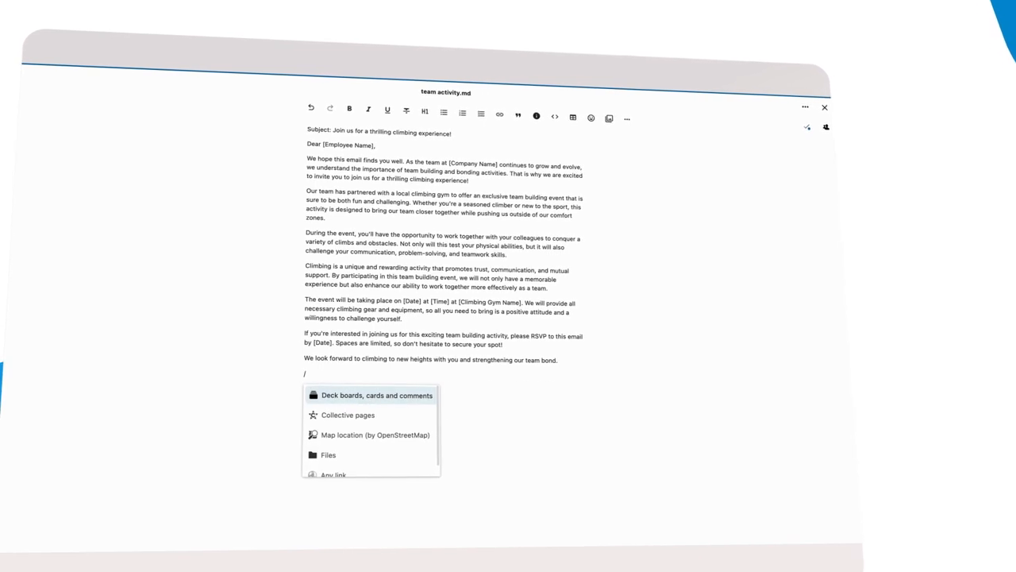
Step: Embed an OpenStreetMap map of Kletterwald Wuhlheide, Berlin, into team activity.md
left_click(377, 434)
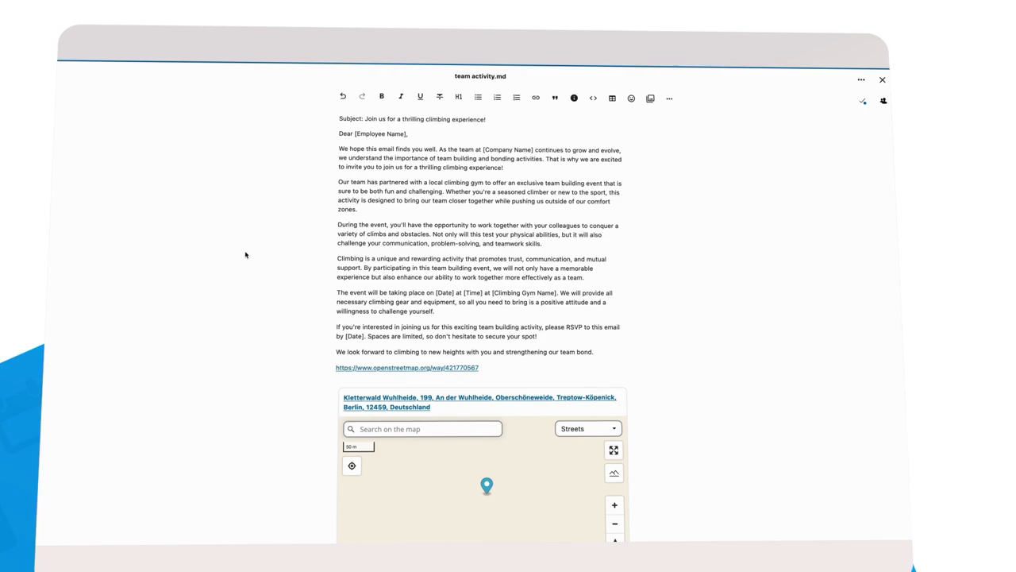
scroll("down", 3)
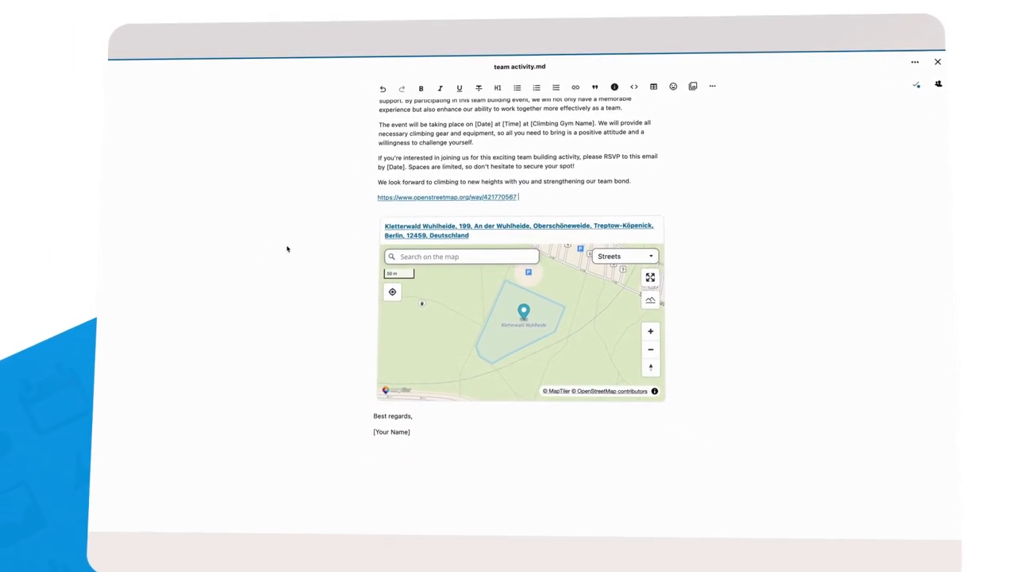